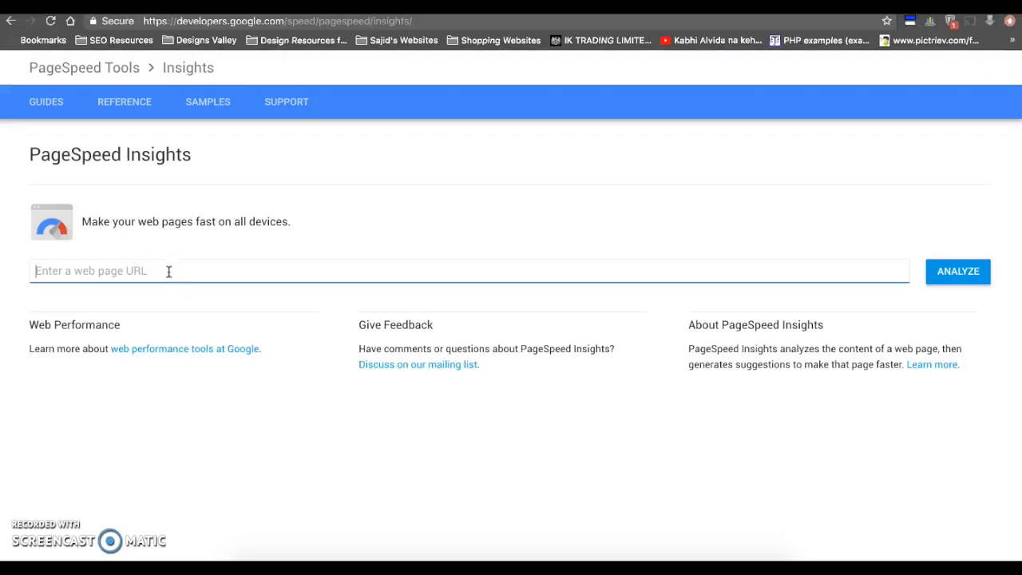
# Step: Enter soyallergysymptoms.com in the PageSpeed URL field
pyautogui.write('soyallergysympto')
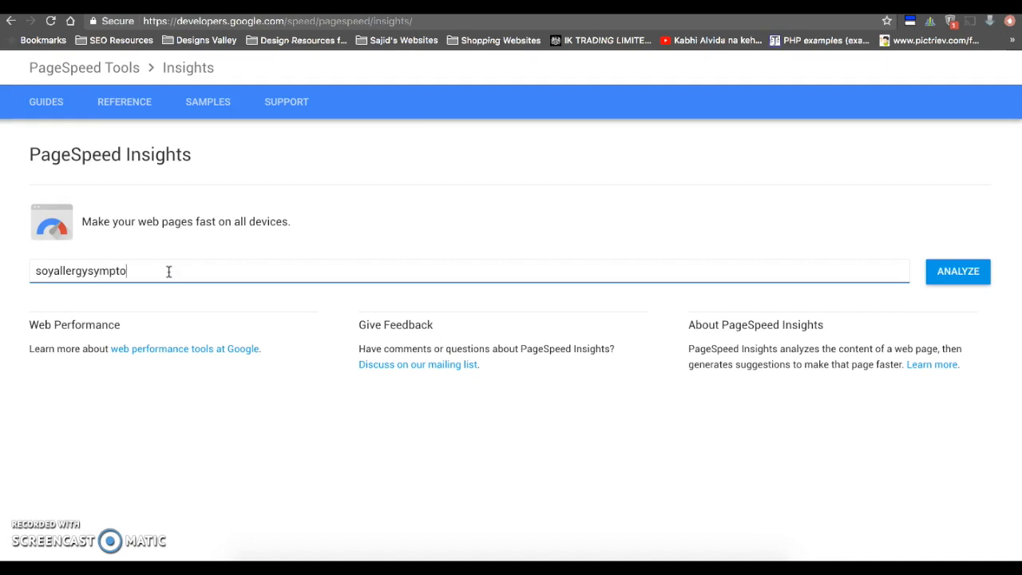
pyautogui.write('ms.com')
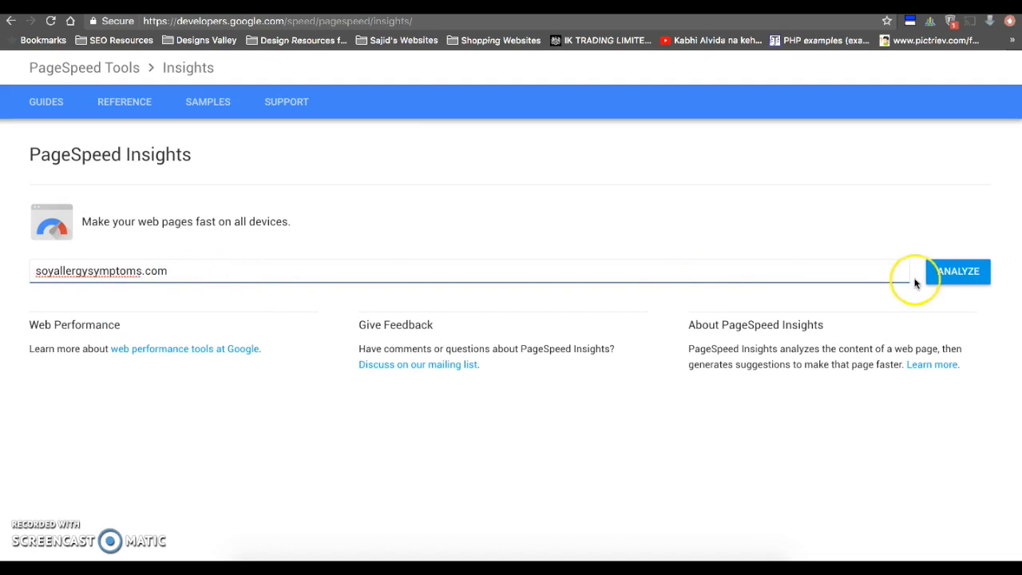
# Step: Run the analysis (mobile 56/100) and expand Leverage browser caching to list the uncached files
pyautogui.click(956, 272)
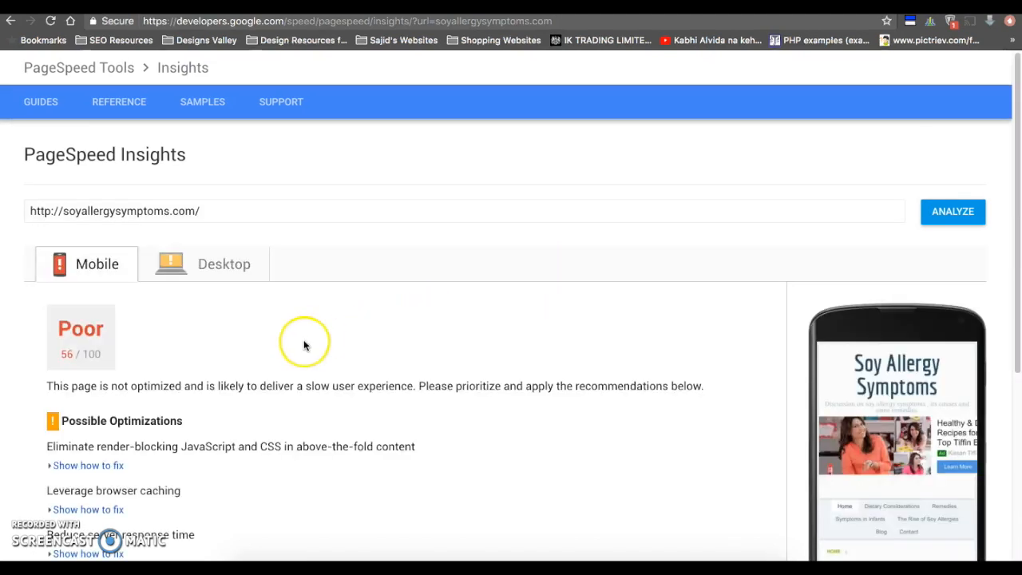
pyautogui.scroll(-3)
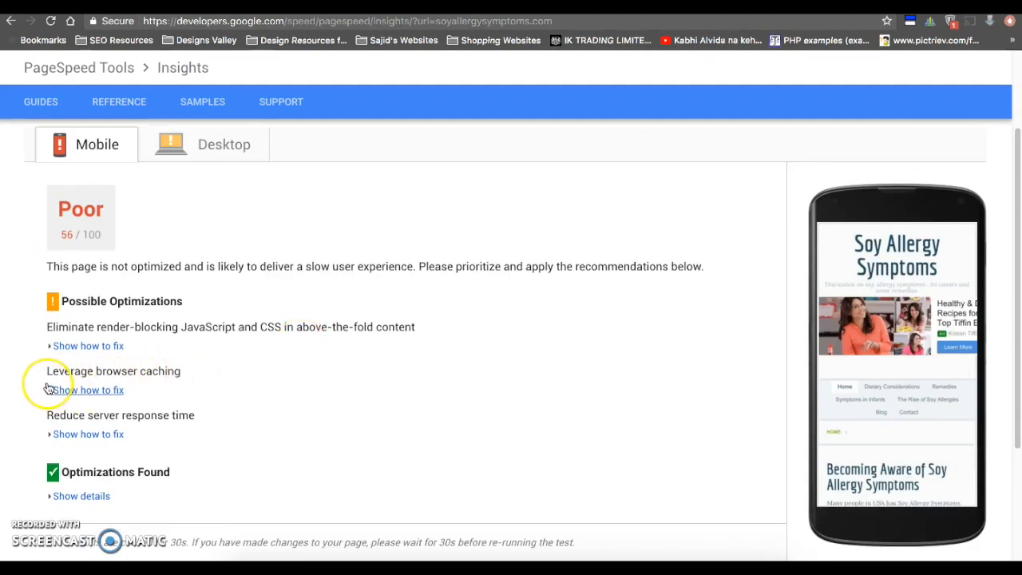
pyautogui.moveTo(136, 393)
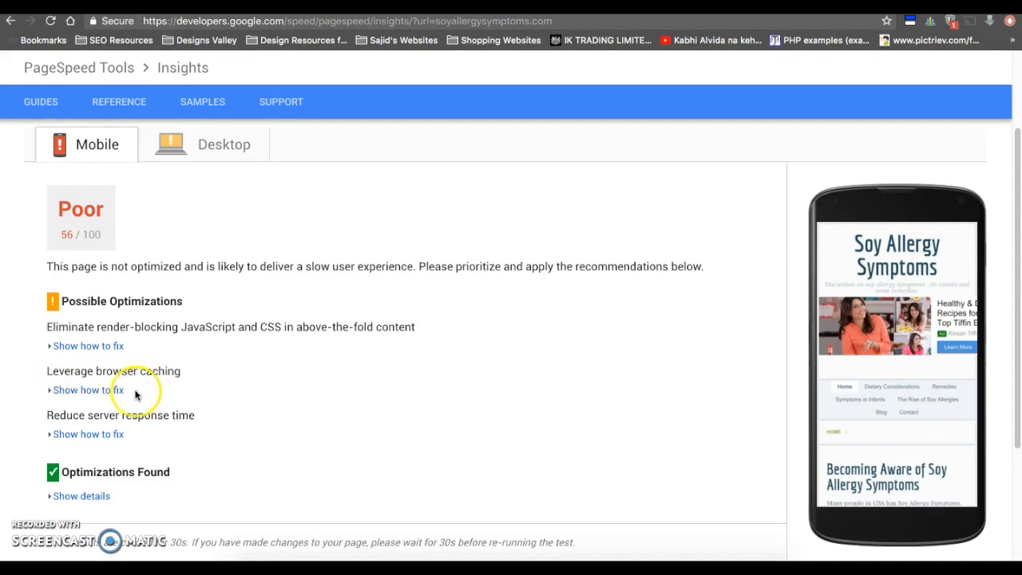
pyautogui.click(88, 390)
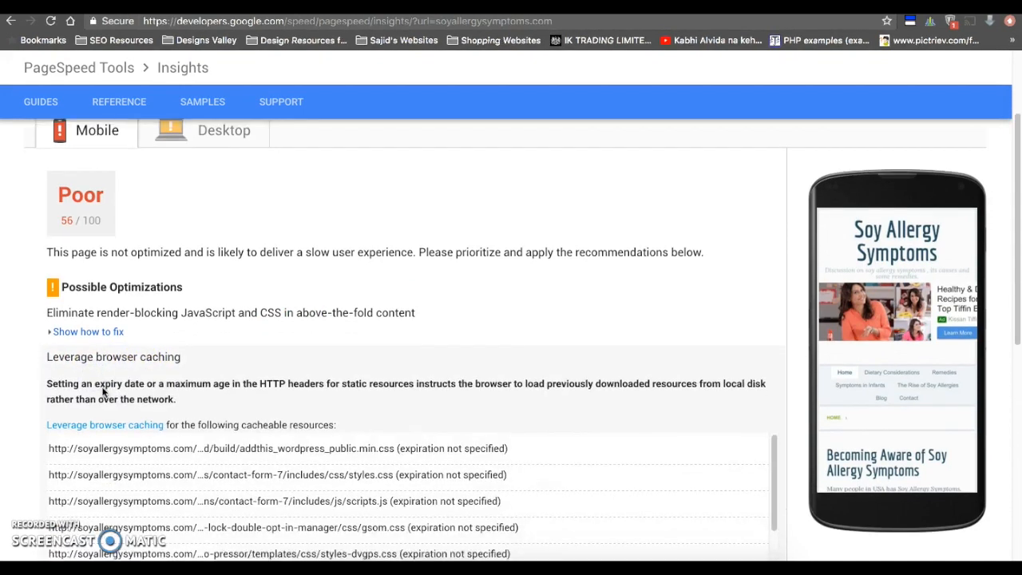
pyautogui.scroll(-3)
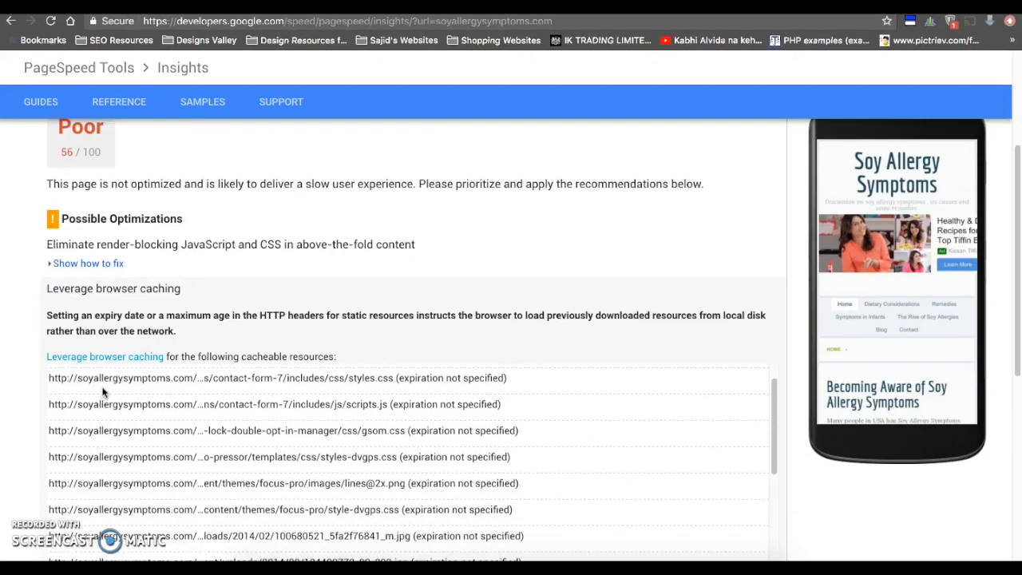
pyautogui.scroll(-3)
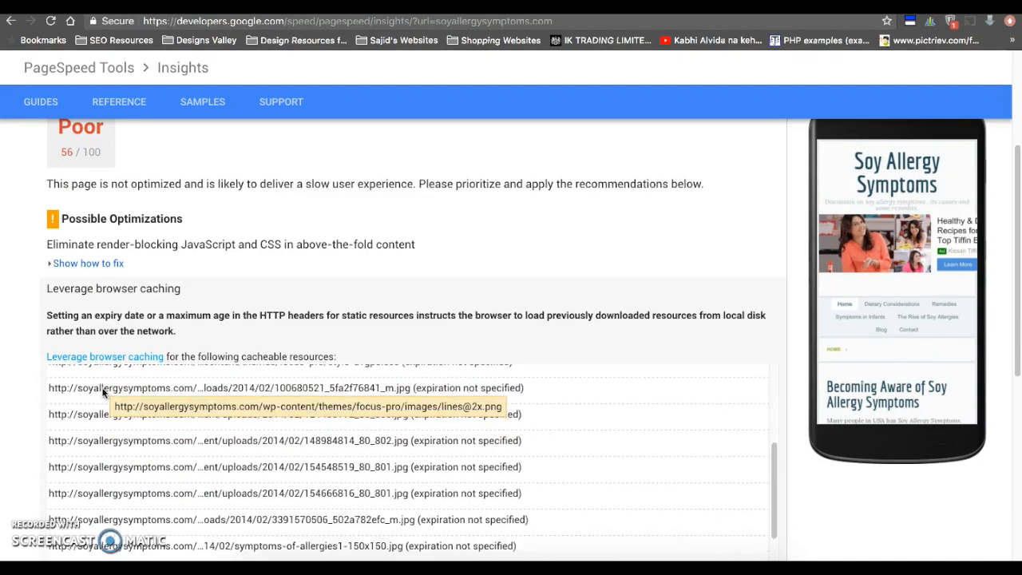
pyautogui.scroll(-3)
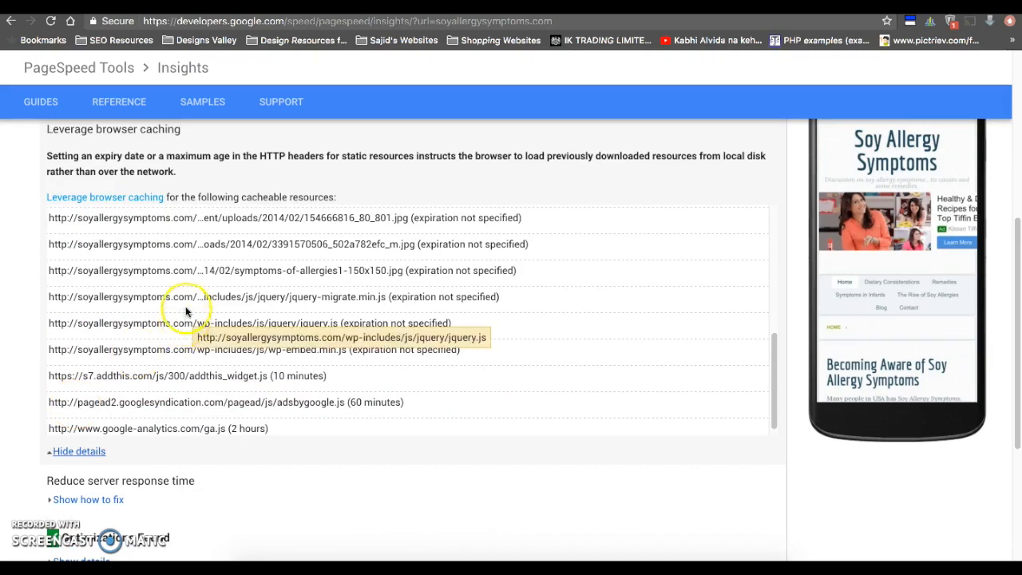
pyautogui.moveTo(202, 370)
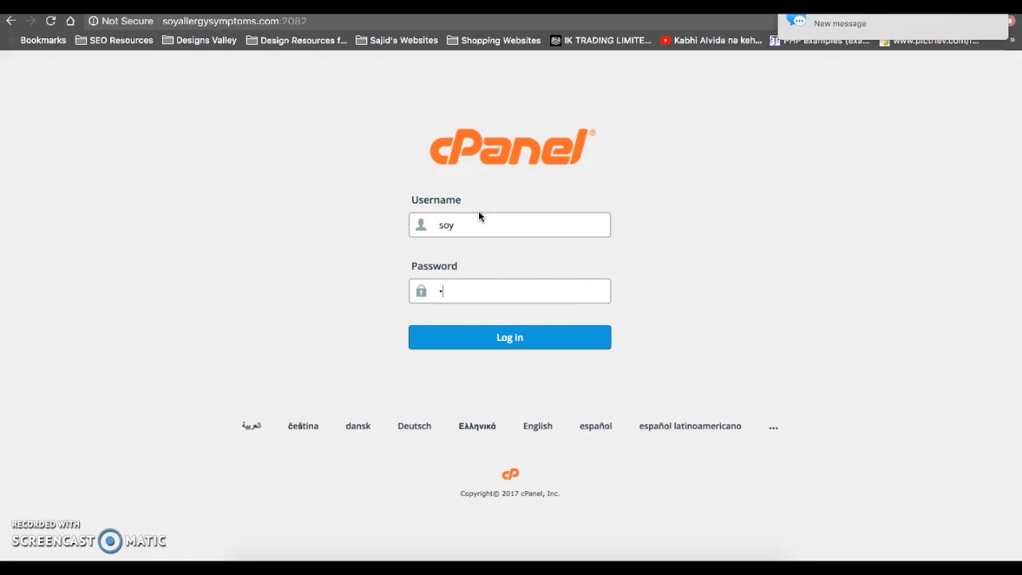
# Step: Sign in to cPanel with the account password to reach the dashboard
pyautogui.write('password')
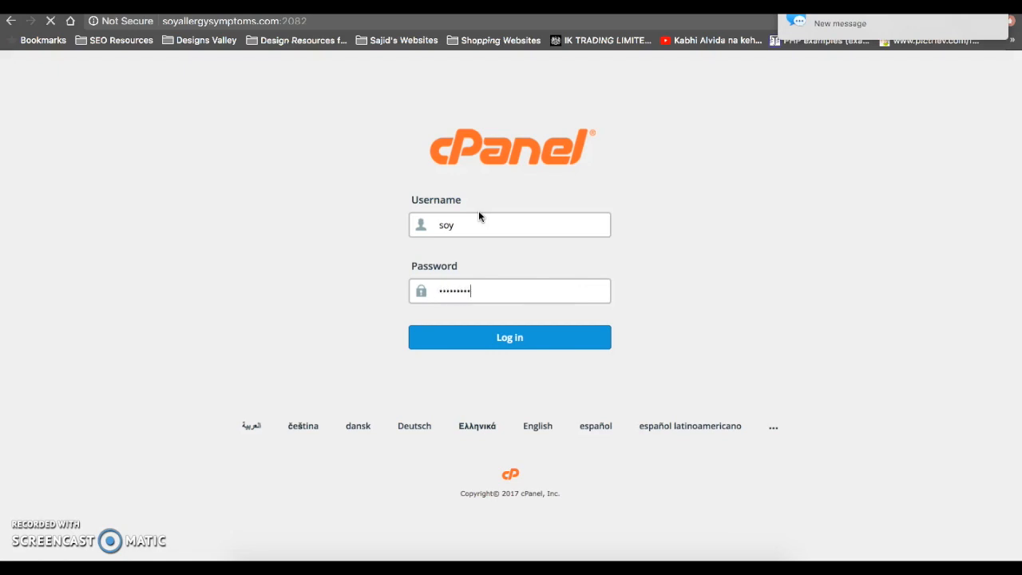
pyautogui.click(509, 336)
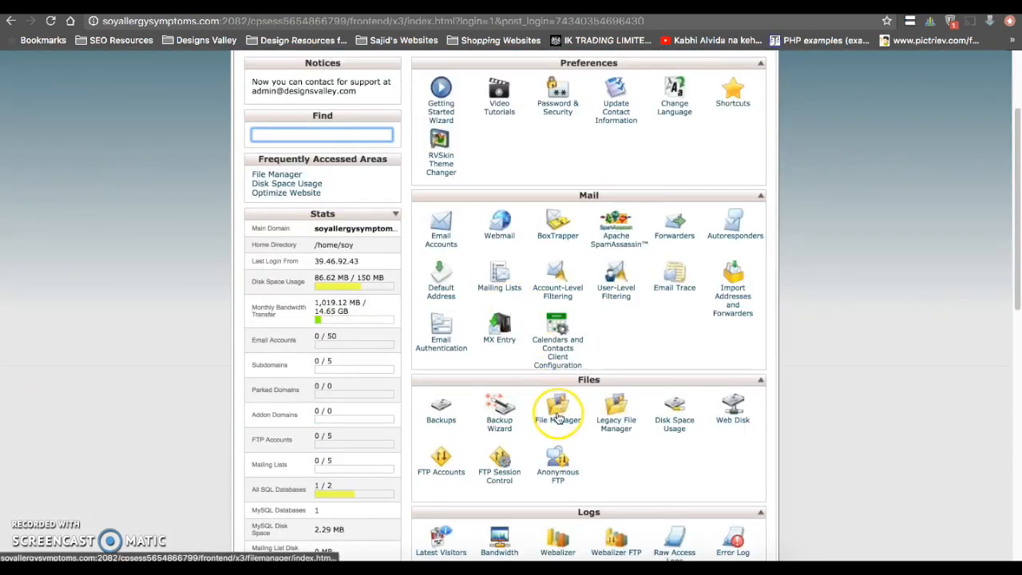
# Step: Go to the web root with hidden files shown and open .htaccess in the code editor
pyautogui.click(558, 409)
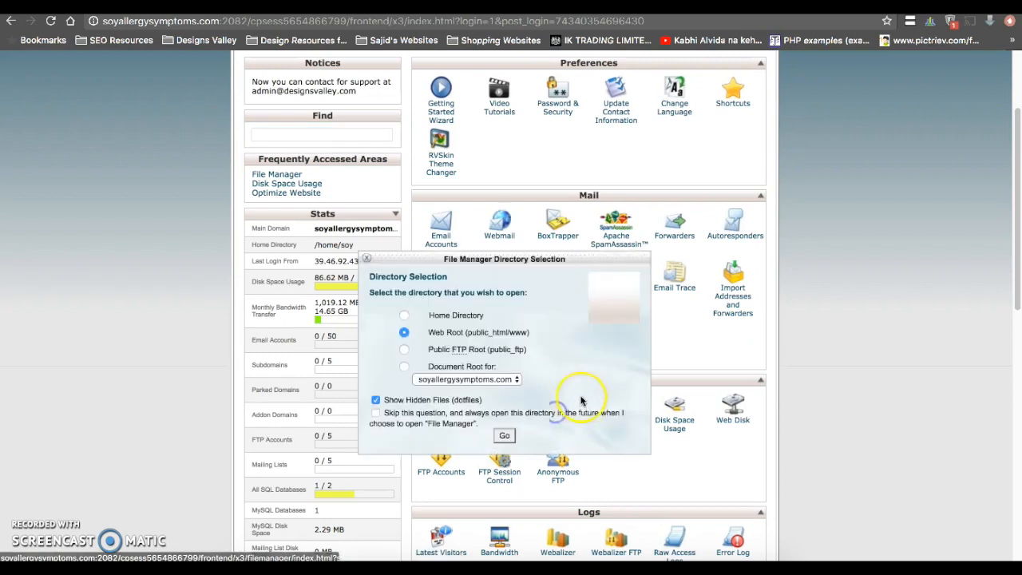
pyautogui.click(505, 434)
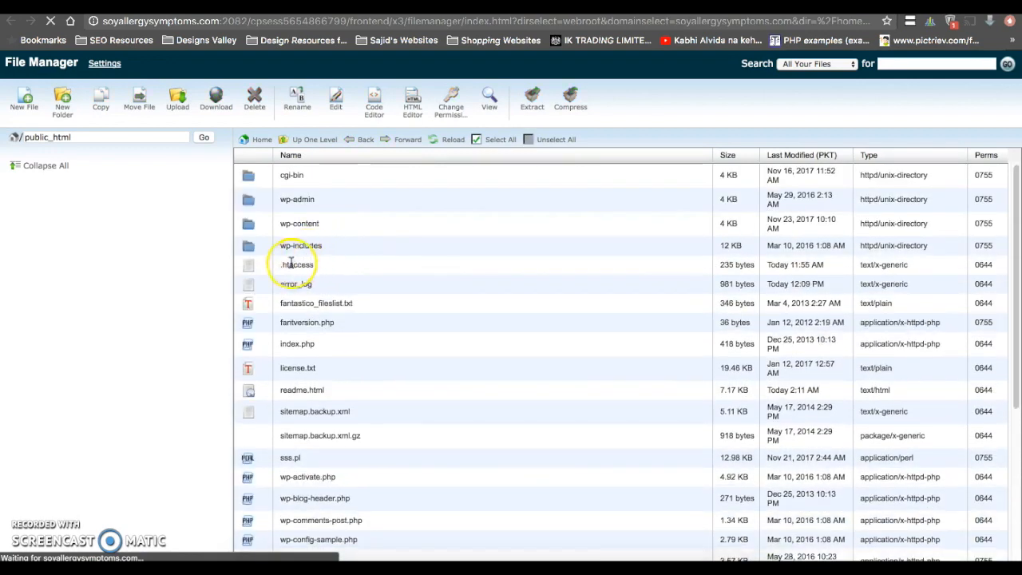
pyautogui.click(297, 265)
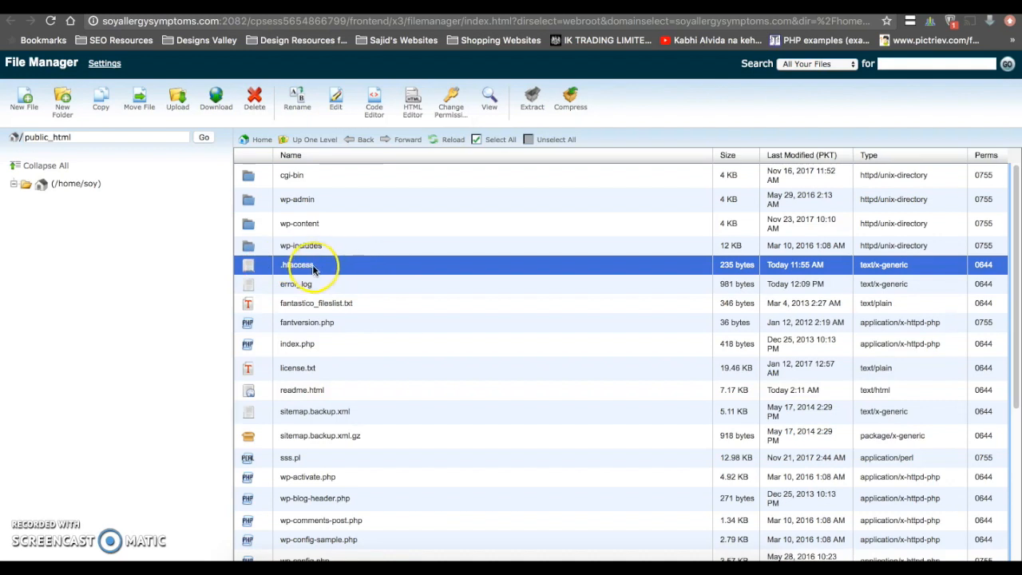
pyautogui.rightClick(304, 265)
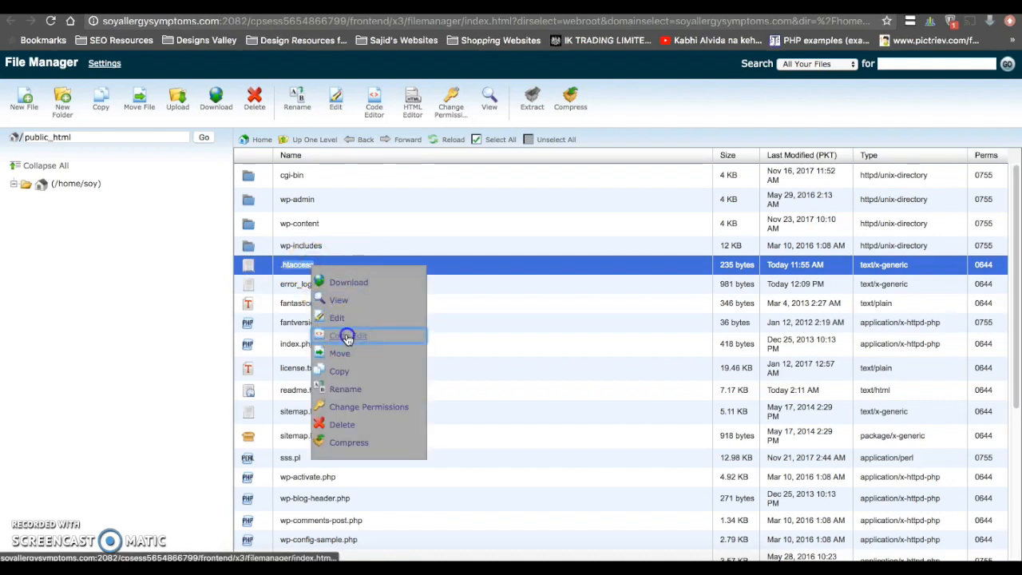
pyautogui.click(349, 335)
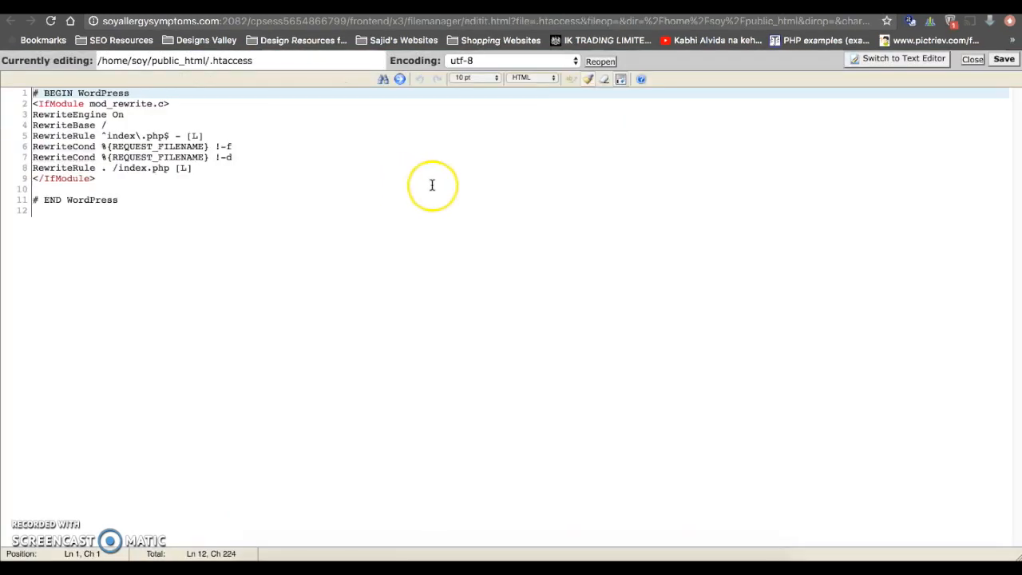
pyautogui.moveTo(320, 197)
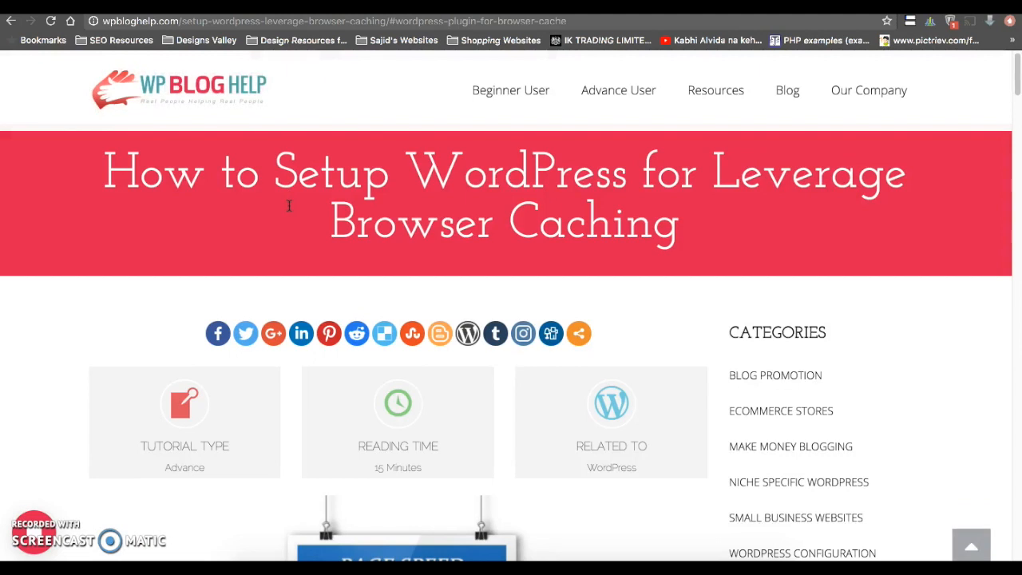
# Step: Copy the tutorial's expires and cache-control .htaccess code block from WP Blog Help
pyautogui.scroll(-3)
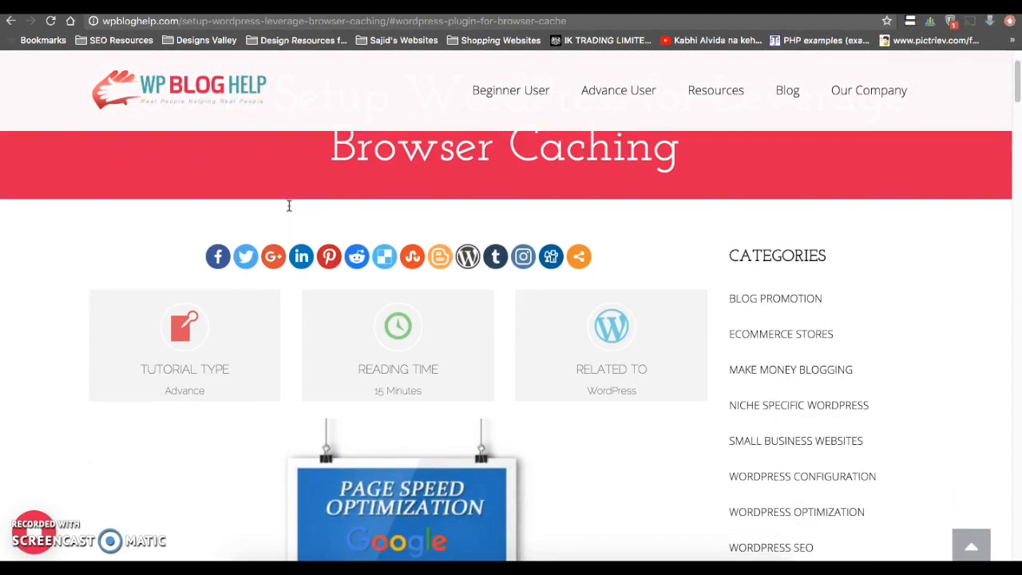
pyautogui.scroll(-3)
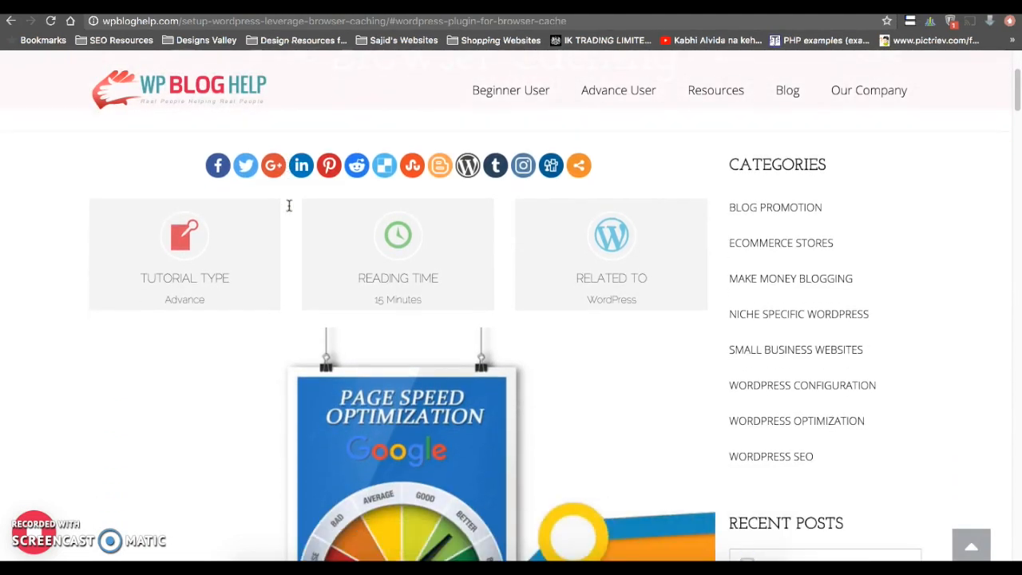
pyautogui.scroll(-3)
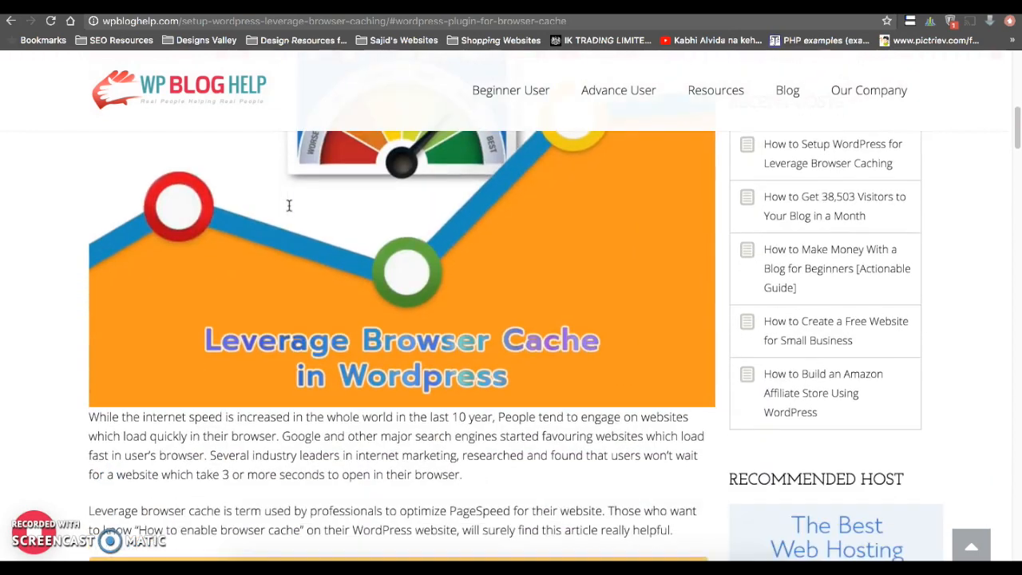
pyautogui.scroll(-3)
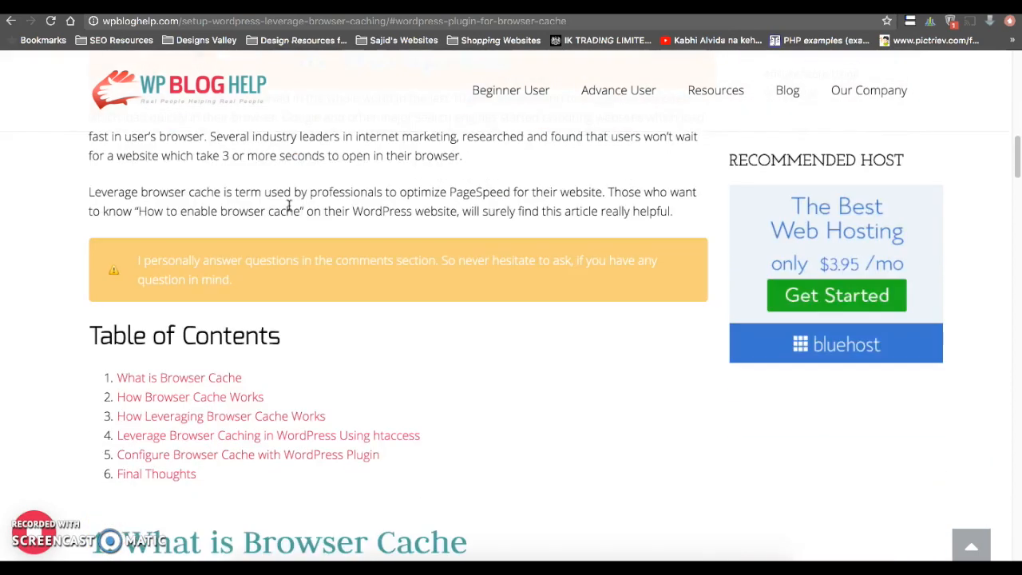
pyautogui.scroll(-3)
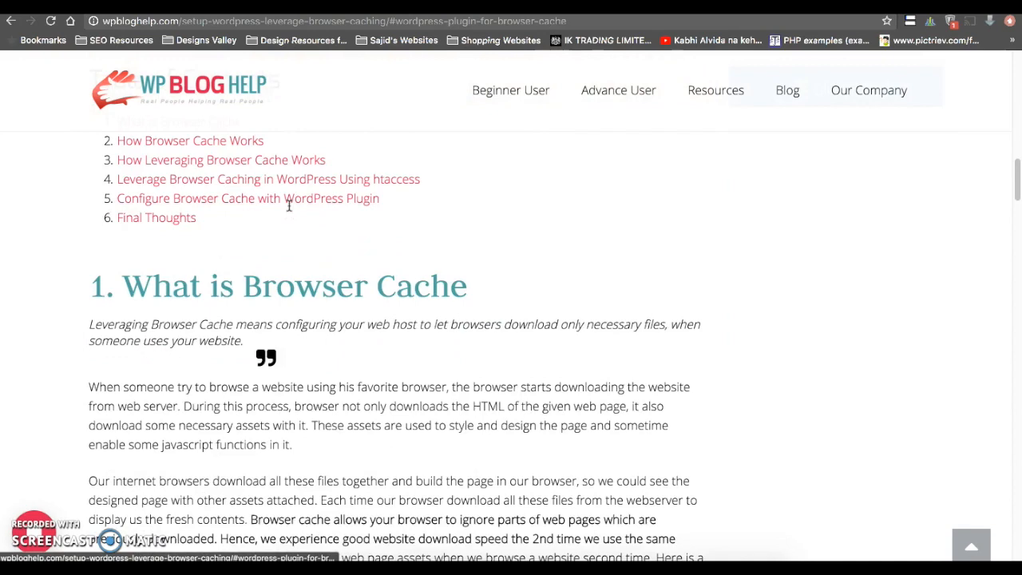
pyautogui.scroll(-3)
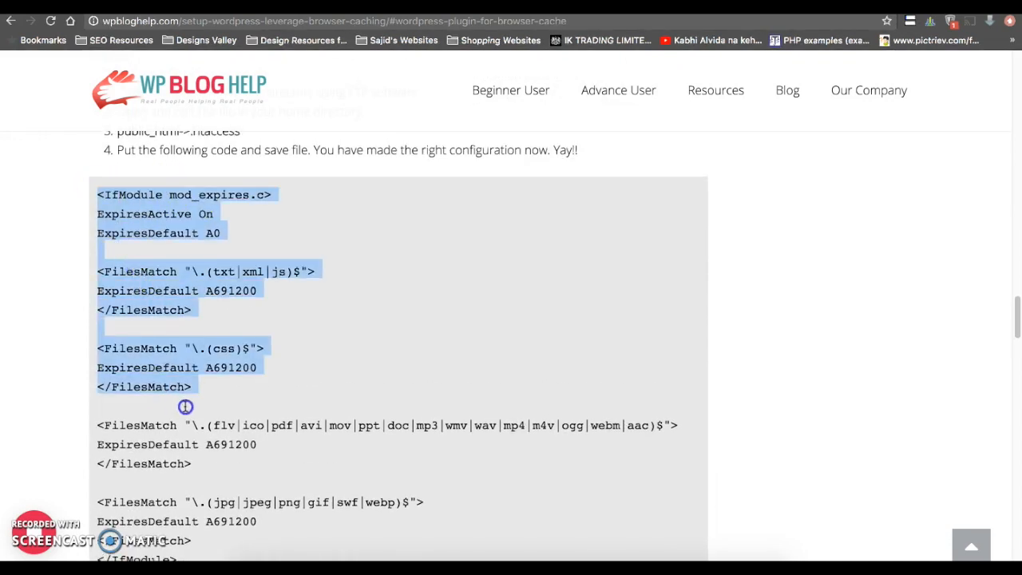
pyautogui.scroll(-3)
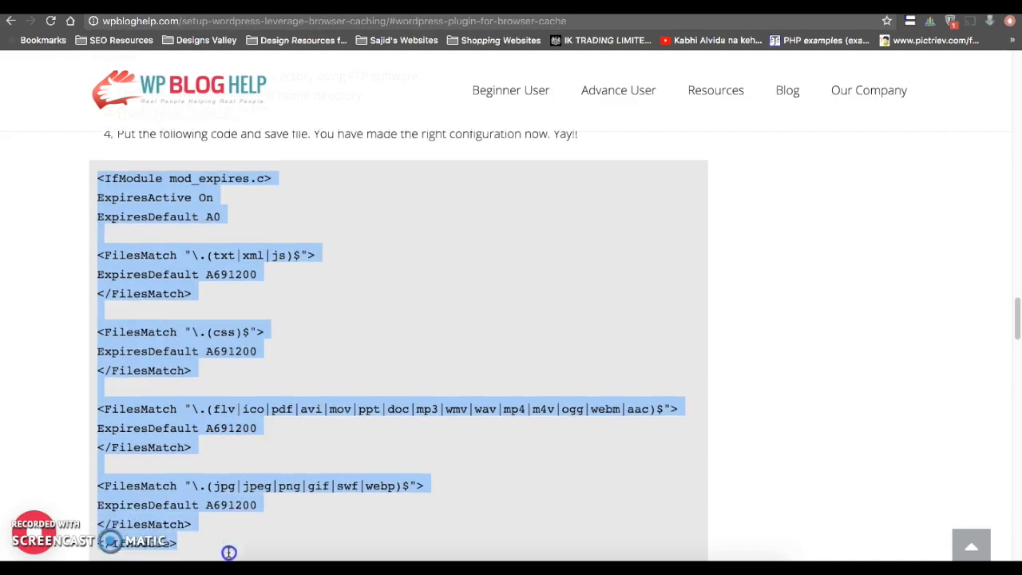
pyautogui.scroll(-3)
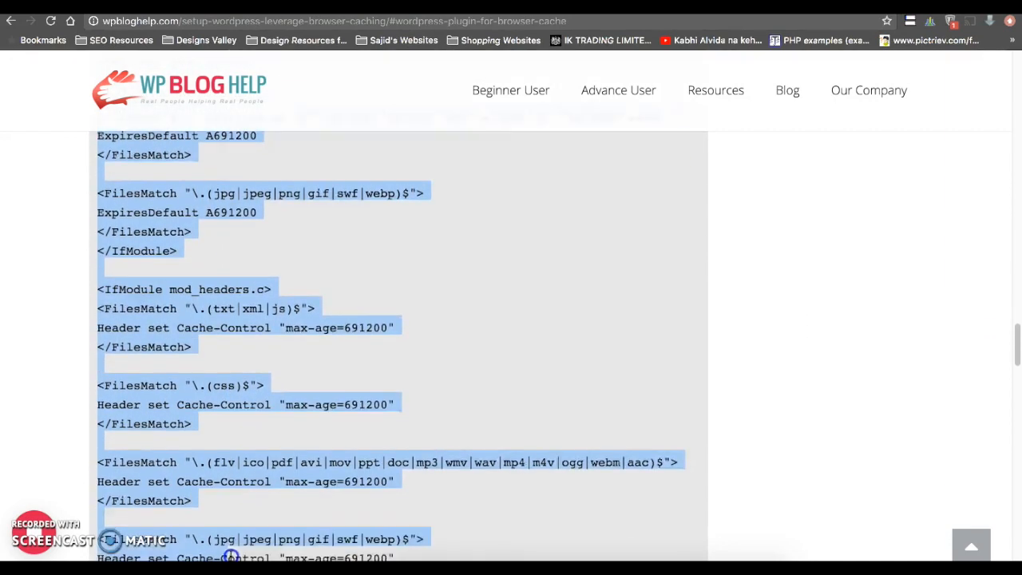
pyautogui.scroll(-3)
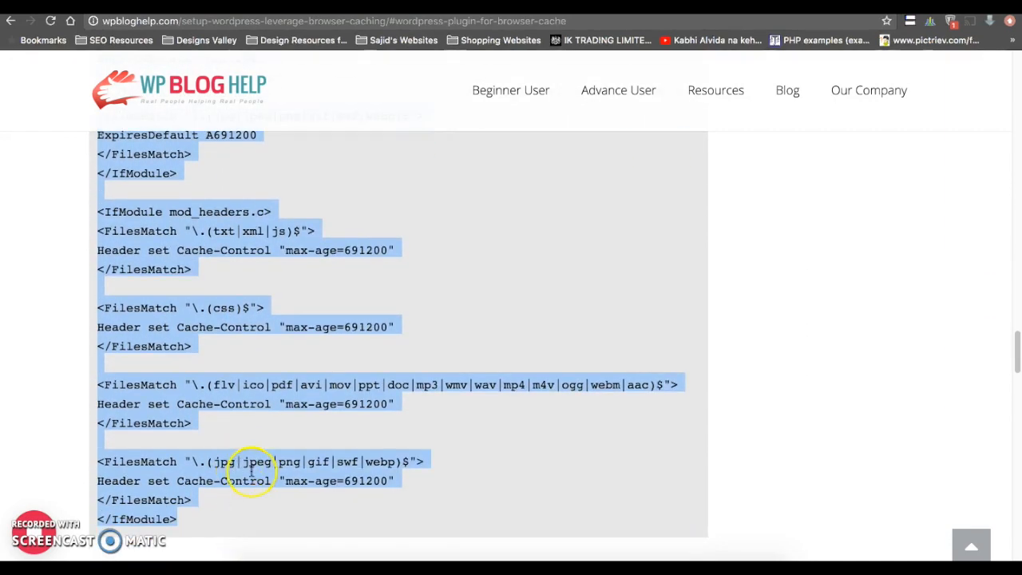
pyautogui.rightClick(253, 471)
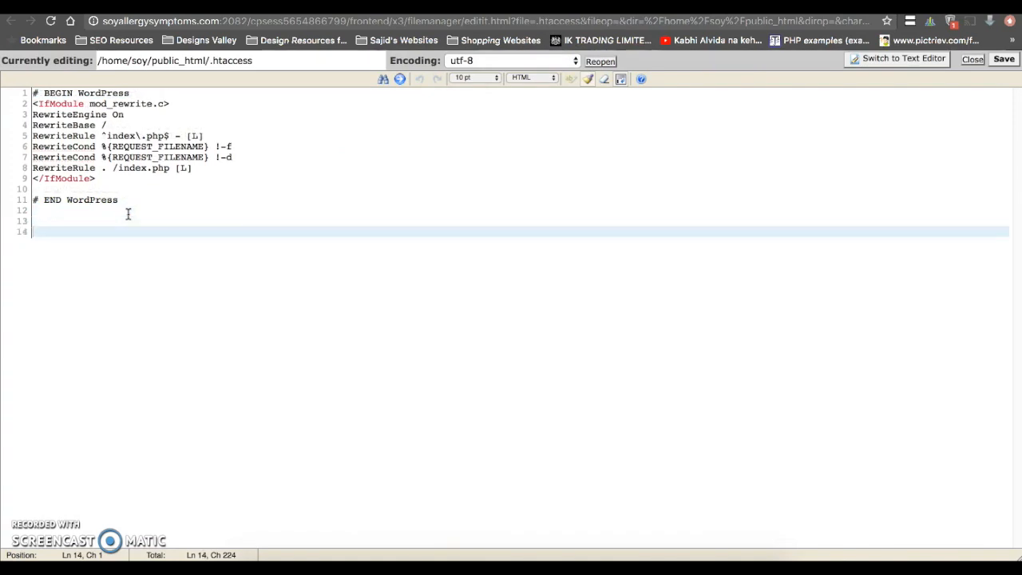
# Step: Paste the caching rules below # END WordPress in .htaccess and save the file
pyautogui.rightClick(77, 227)
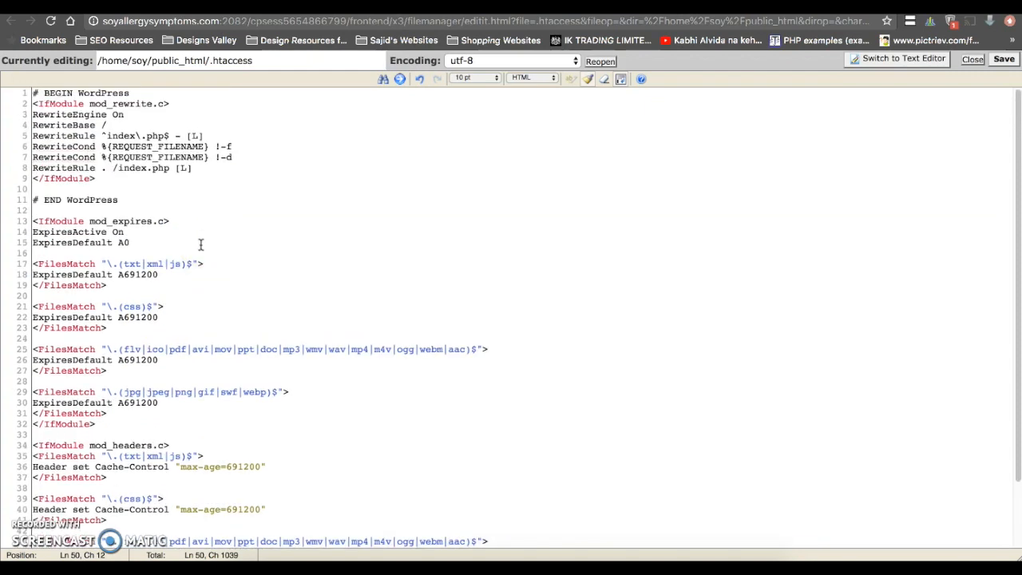
pyautogui.scroll(-3)
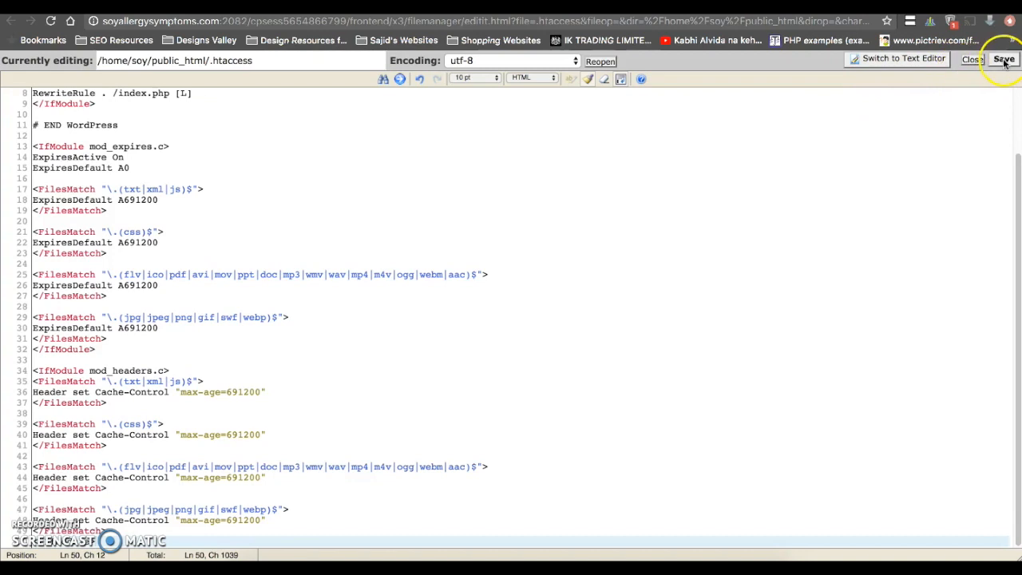
pyautogui.click(1005, 59)
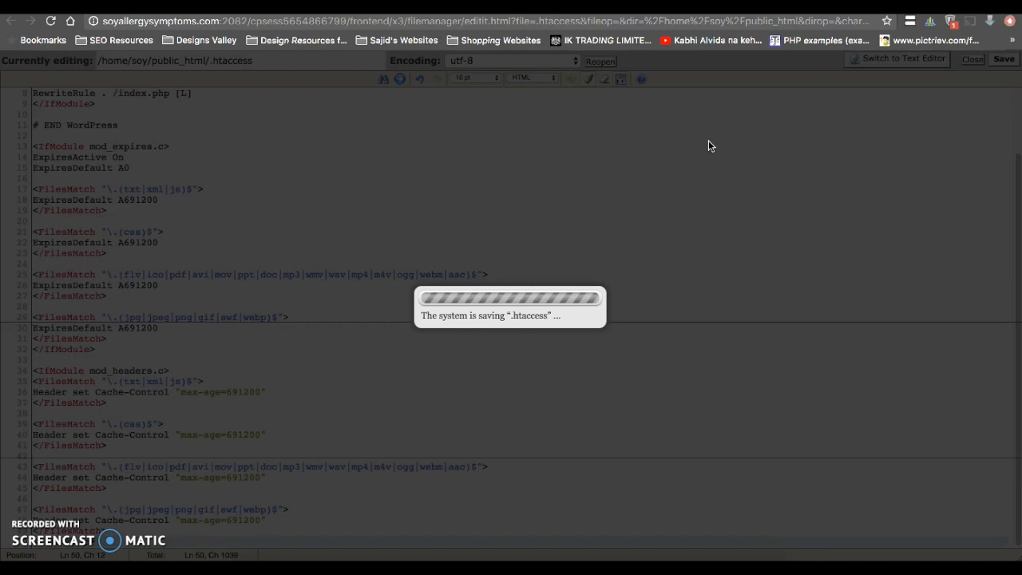
pyautogui.moveTo(729, 135)
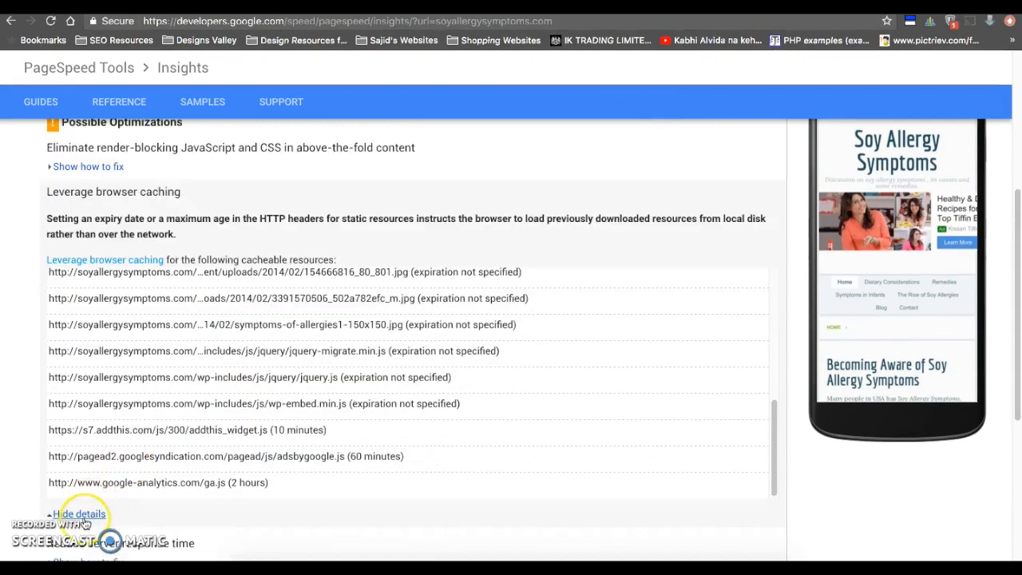
# Step: Collapse the uncached-resource list, view Desktop results and re-analyse the site
pyautogui.click(80, 514)
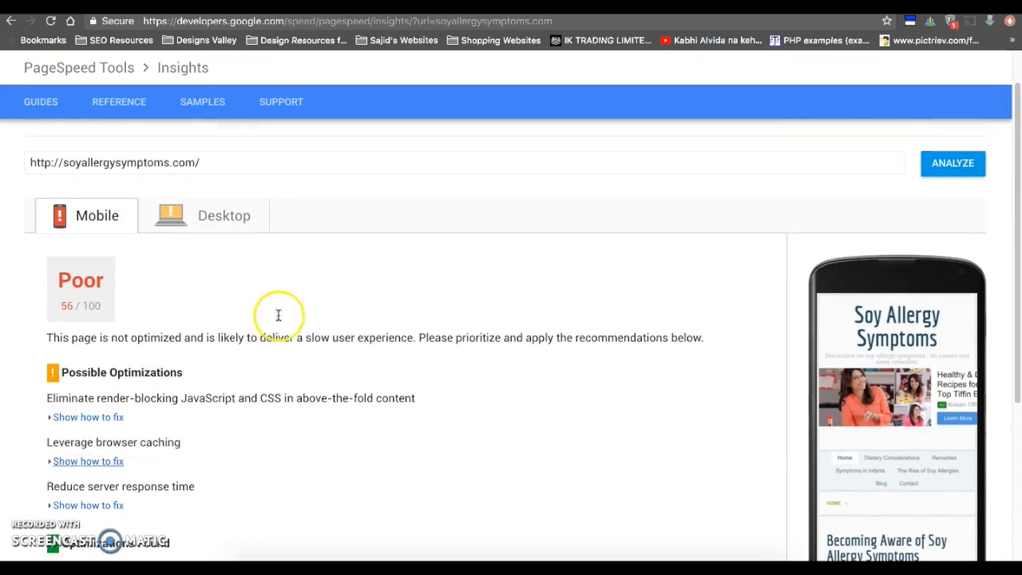
pyautogui.click(204, 214)
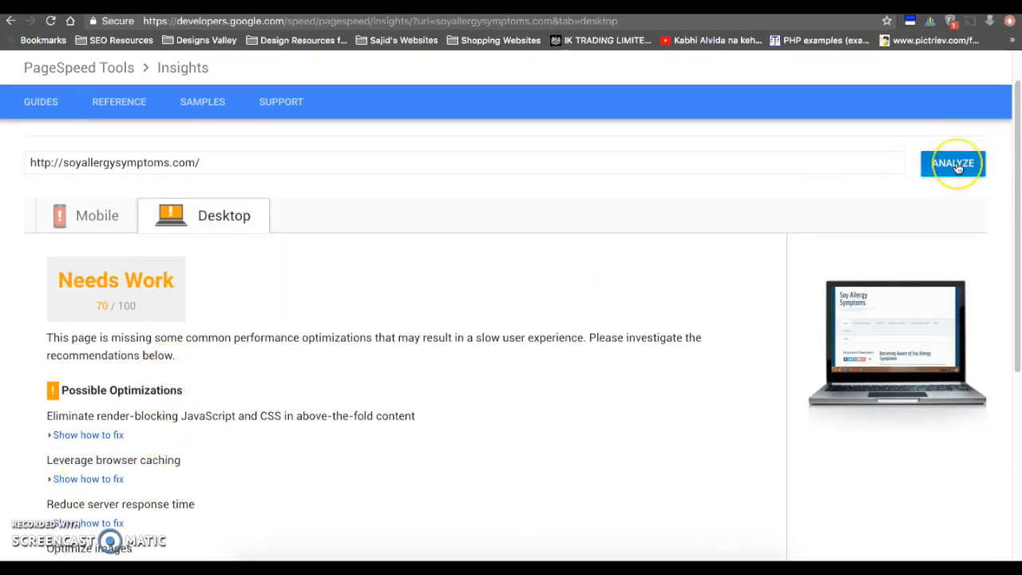
pyautogui.click(952, 163)
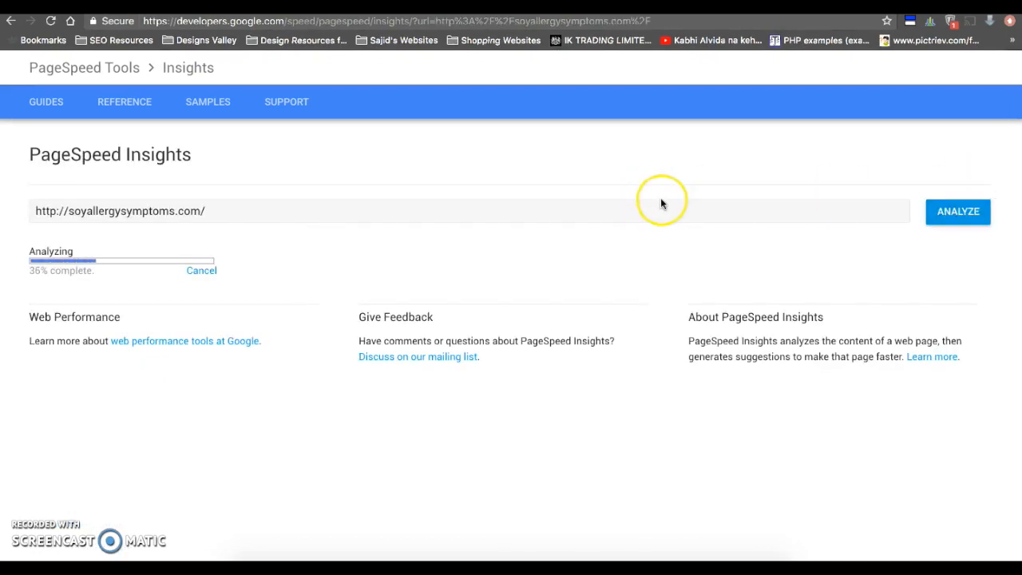
pyautogui.moveTo(446, 236)
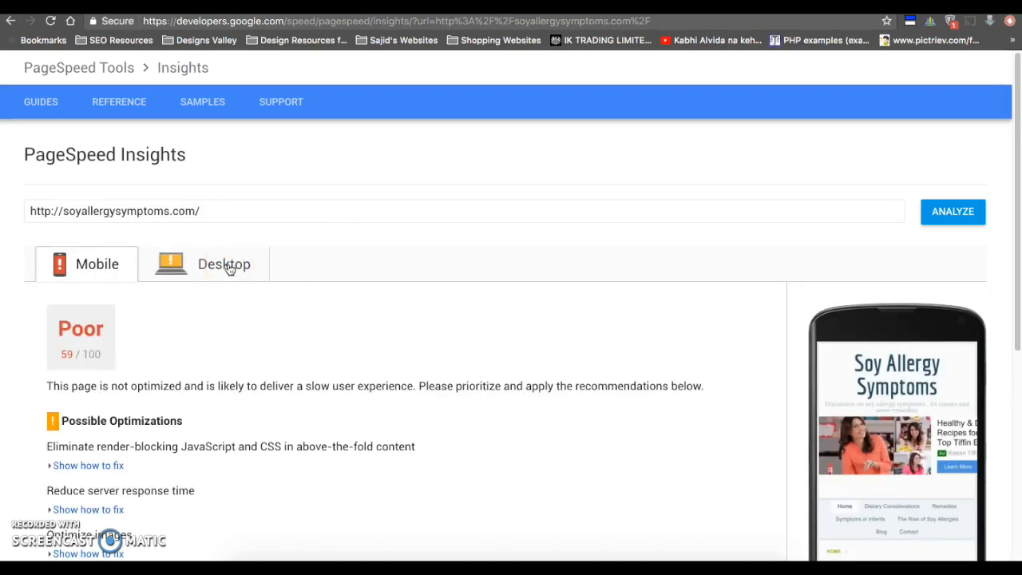
# Step: Check the new desktop report (75/100): browser caching lists only external scripts
pyautogui.click(224, 264)
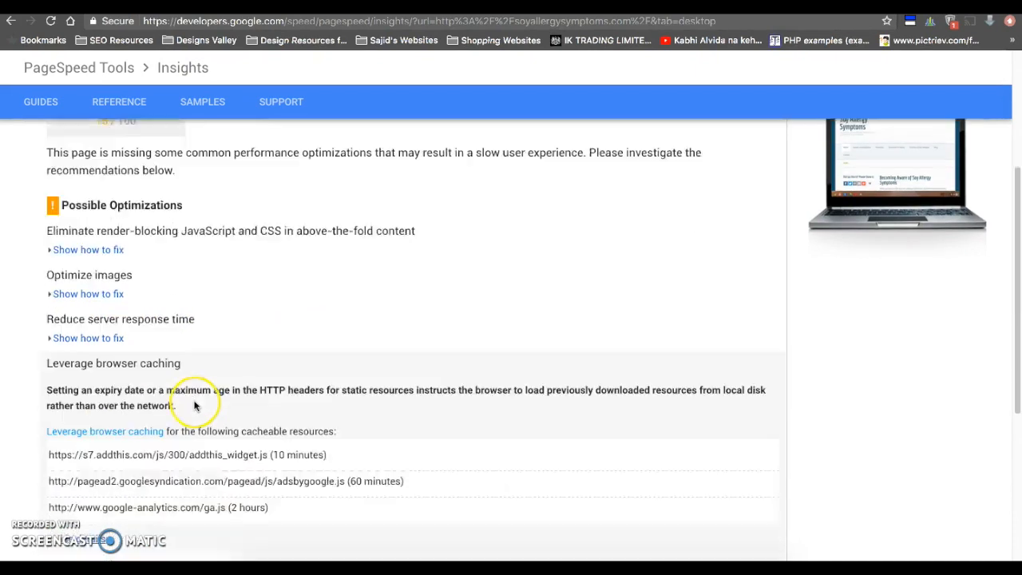
pyautogui.scroll(-3)
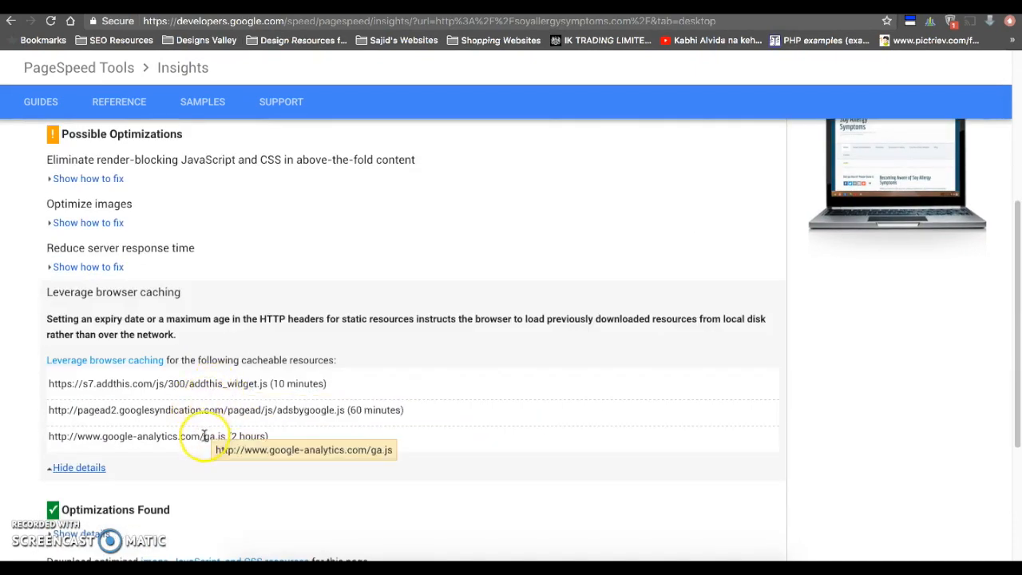
pyautogui.moveTo(226, 403)
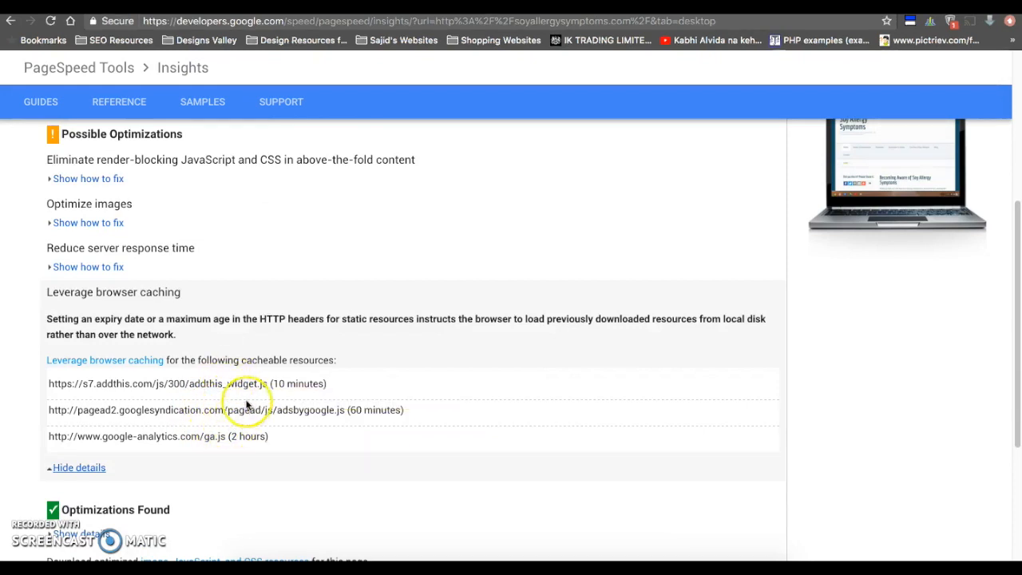
pyautogui.scroll(3)
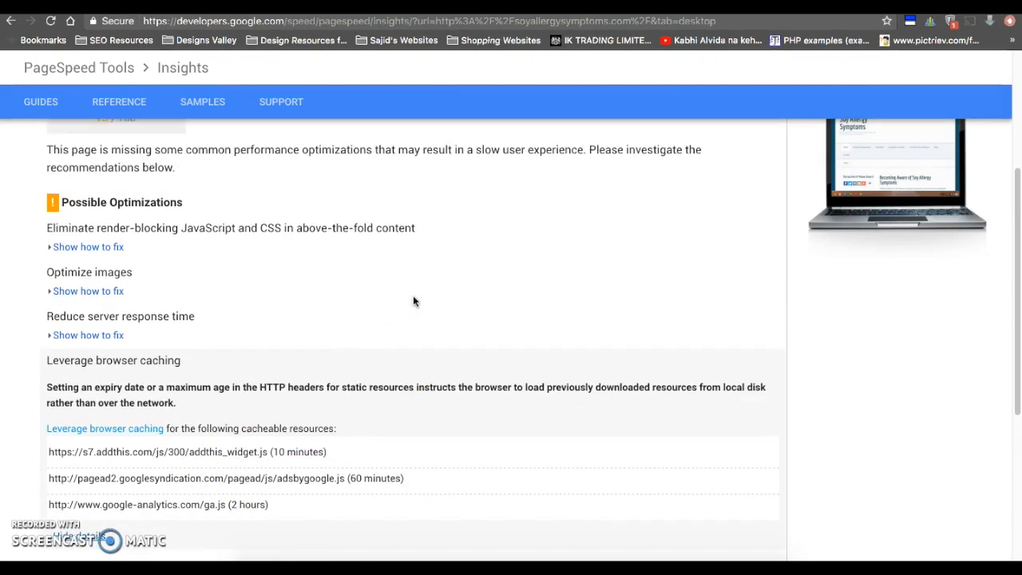
pyautogui.scroll(3)
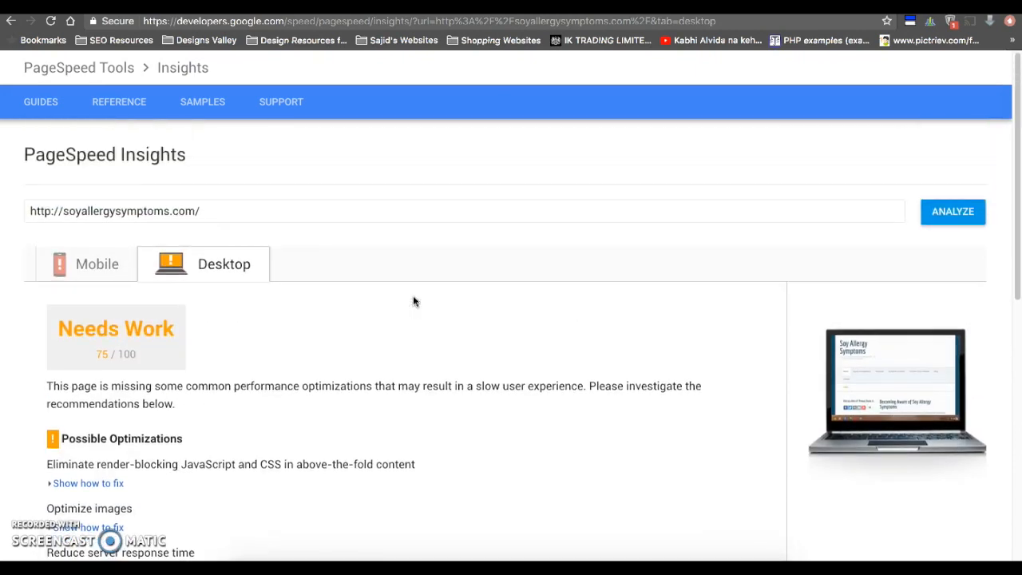
pyautogui.moveTo(438, 240)
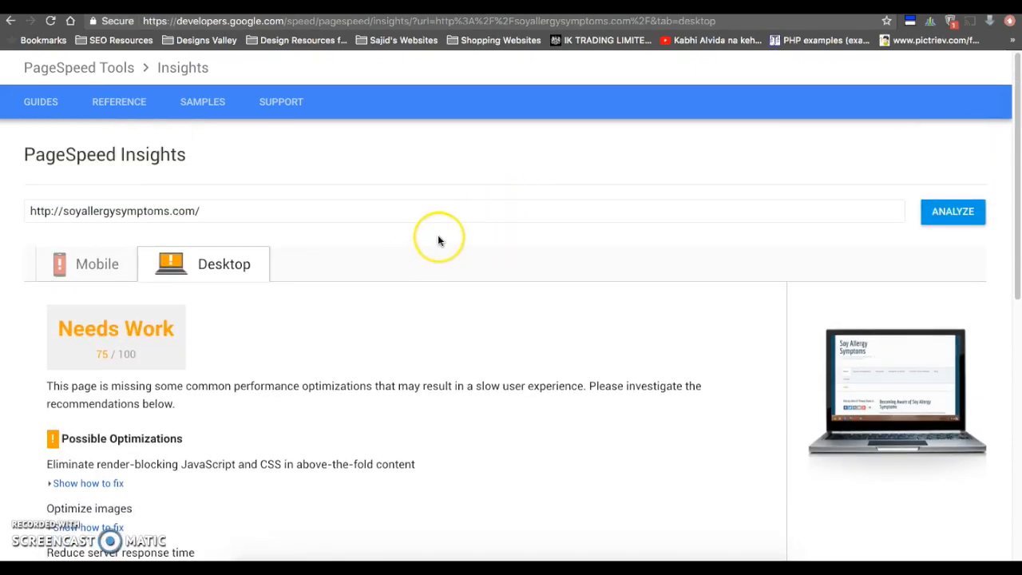
pyautogui.moveTo(364, 350)
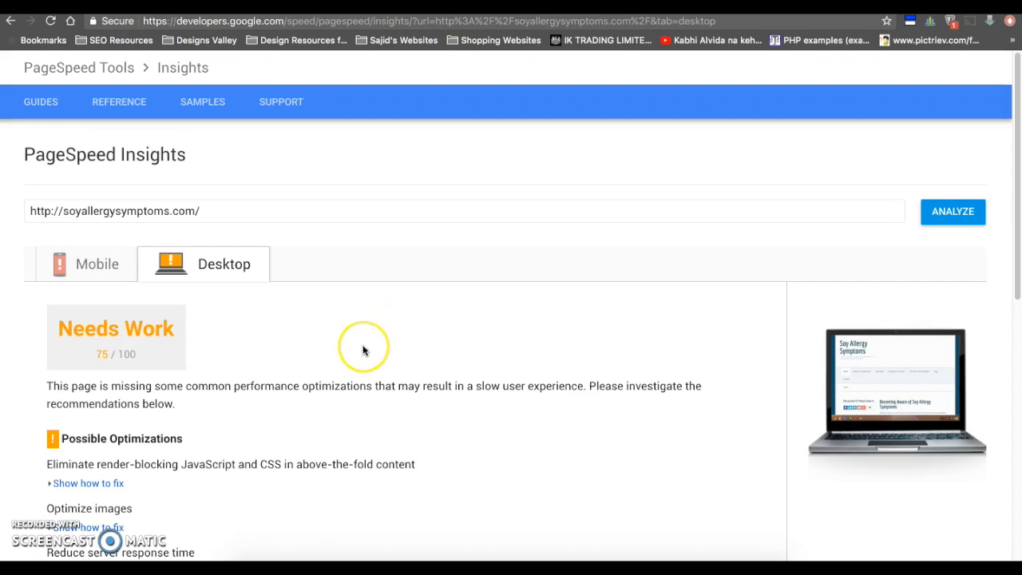